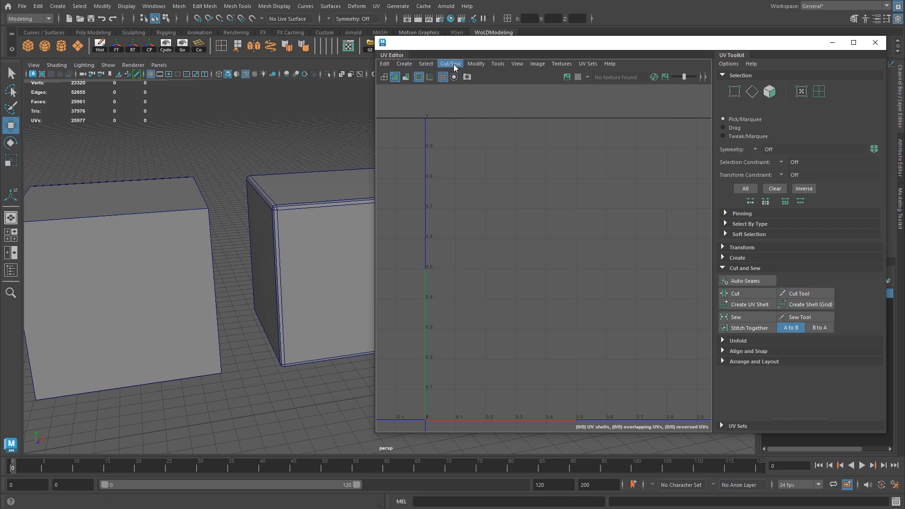
Step: Browse the Cut and Sew commands, then select the left cube to show its UVs
left_click(450, 64)
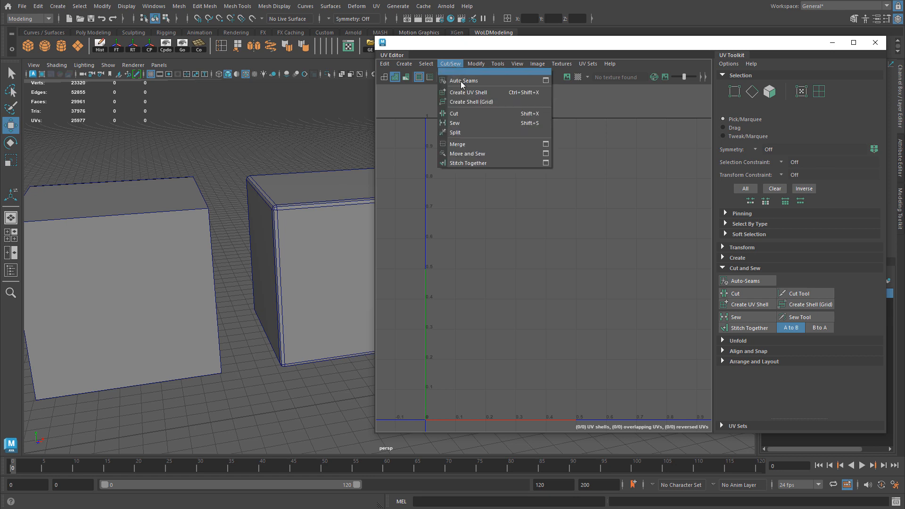
mouse_move(468, 153)
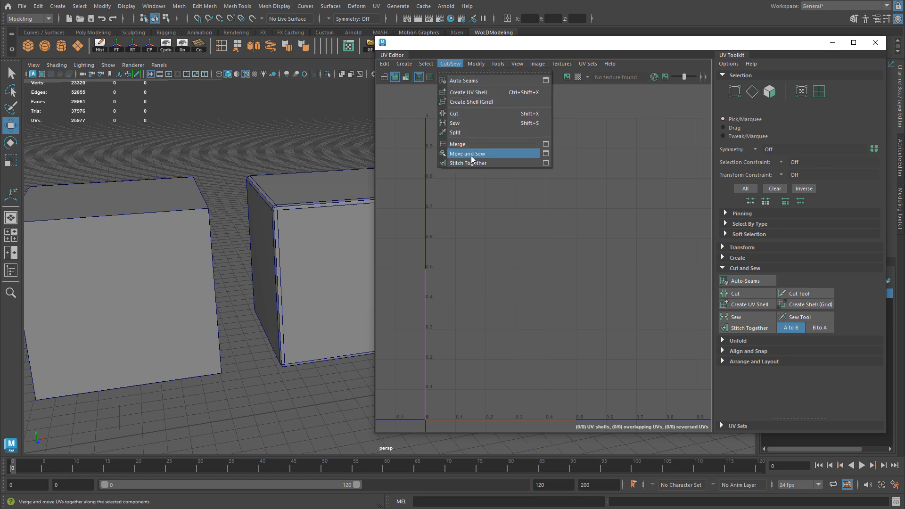
mouse_move(469, 163)
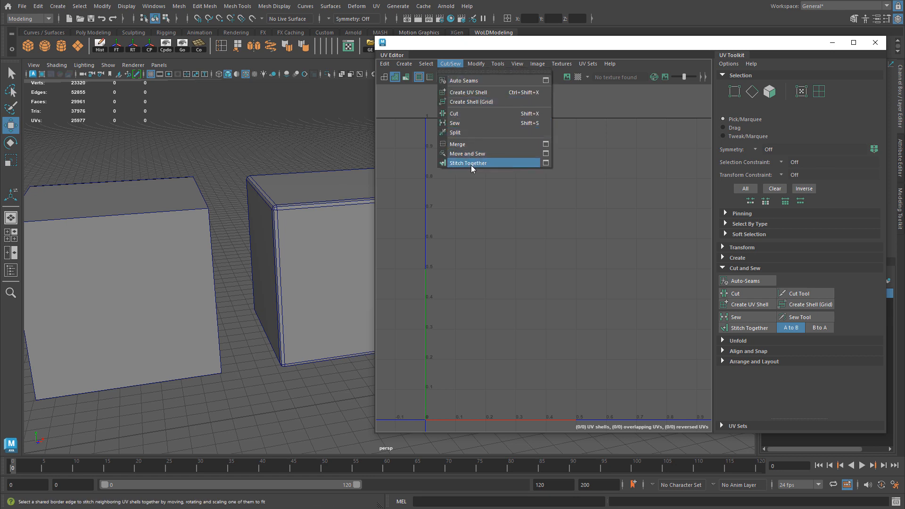
left_click(469, 163)
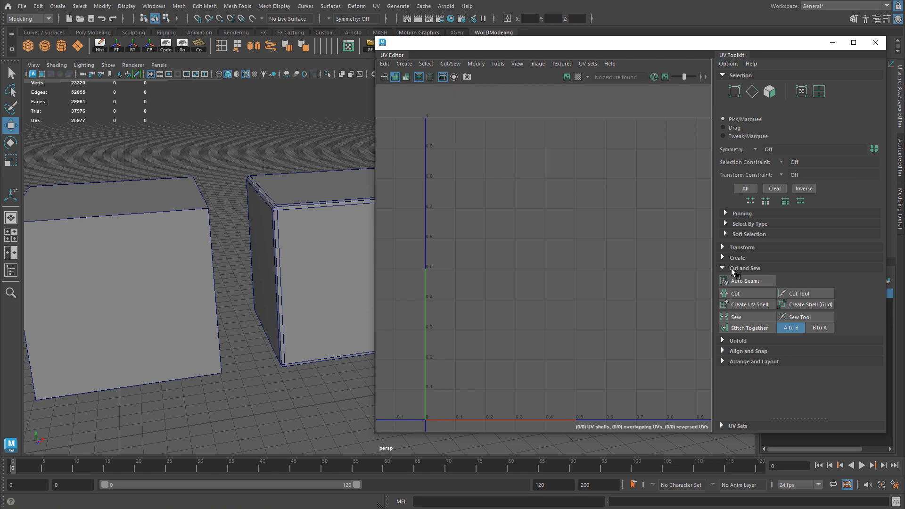
mouse_move(736, 317)
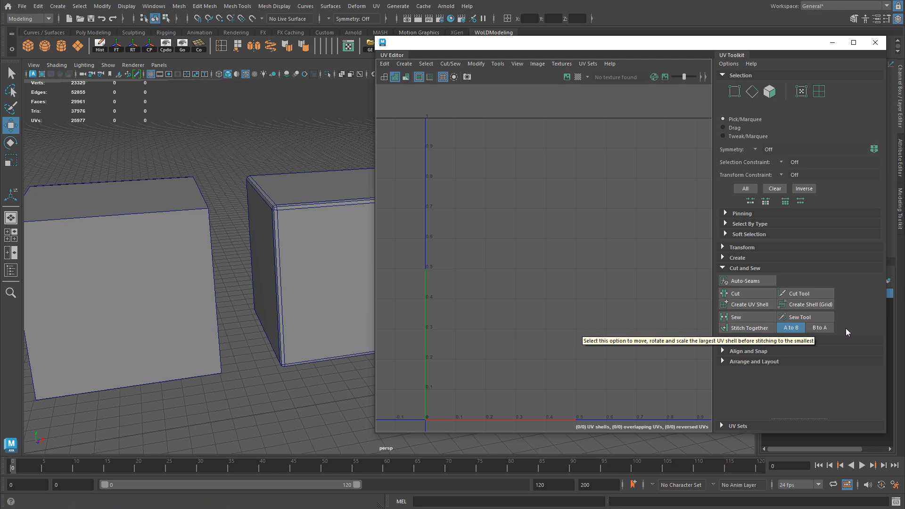
mouse_move(847, 333)
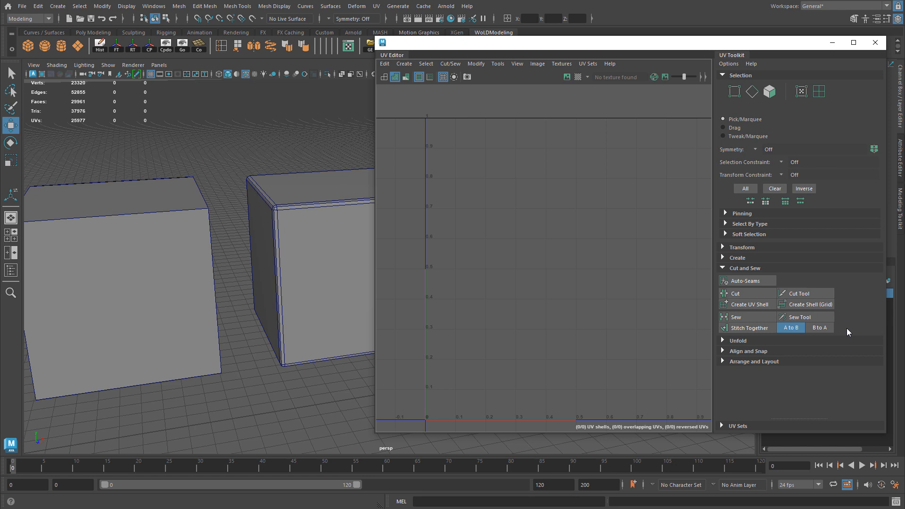
left_click(116, 260)
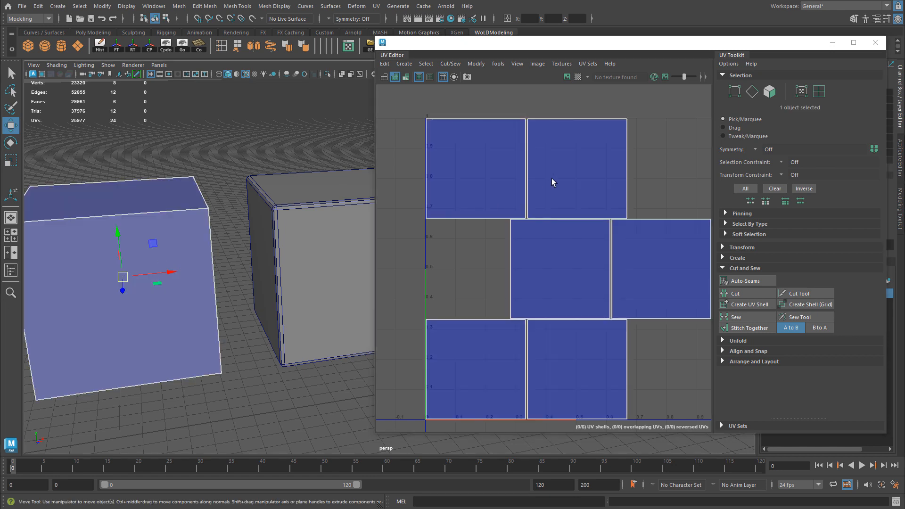
Step: Switch to Edge mode, select a border edge between two shells, and view the UV context menu
right_click(553, 182)
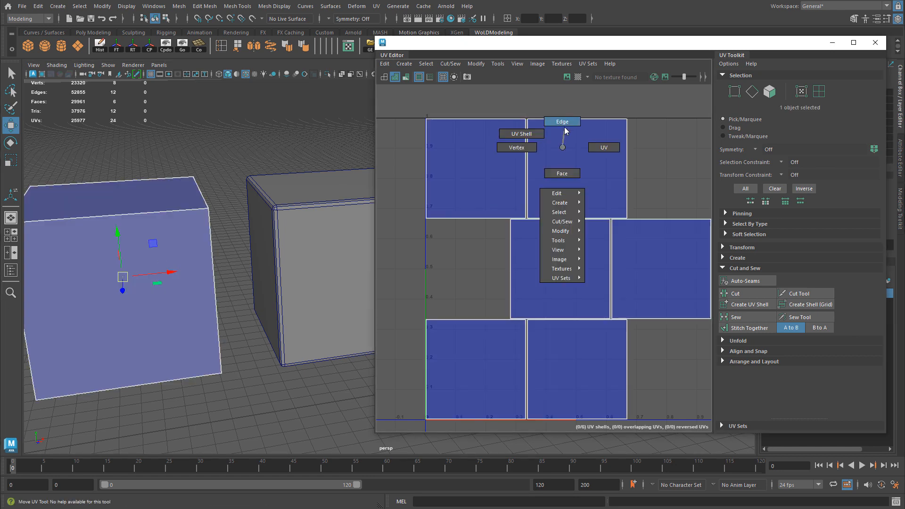
left_click(561, 121)
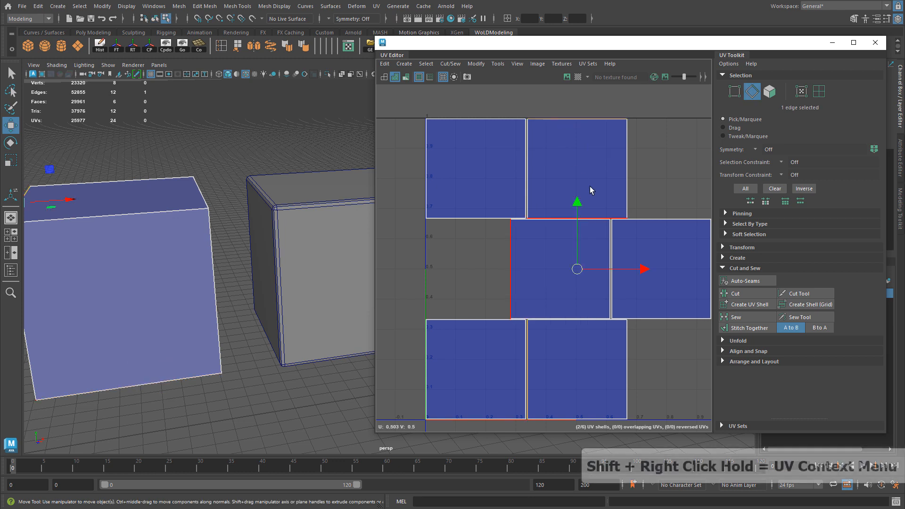
right_click(590, 191)
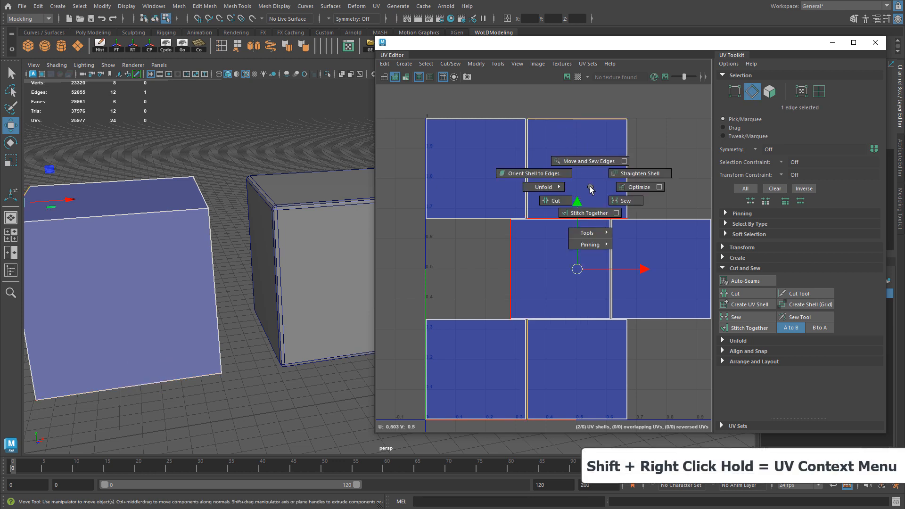
mouse_move(587, 213)
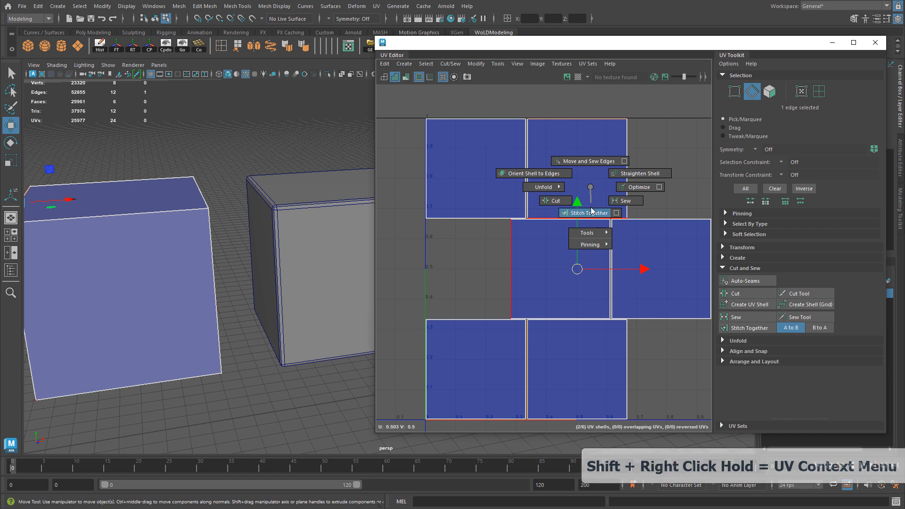
mouse_move(584, 161)
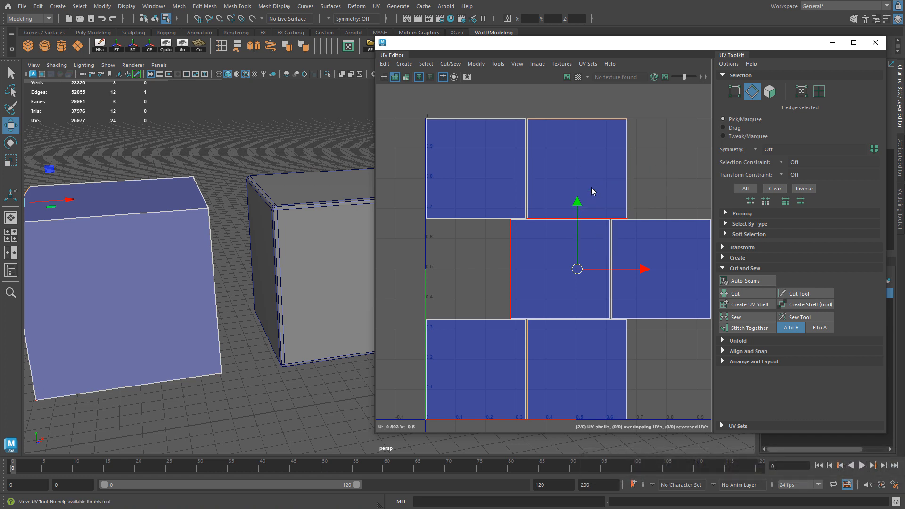
right_click(182, 219)
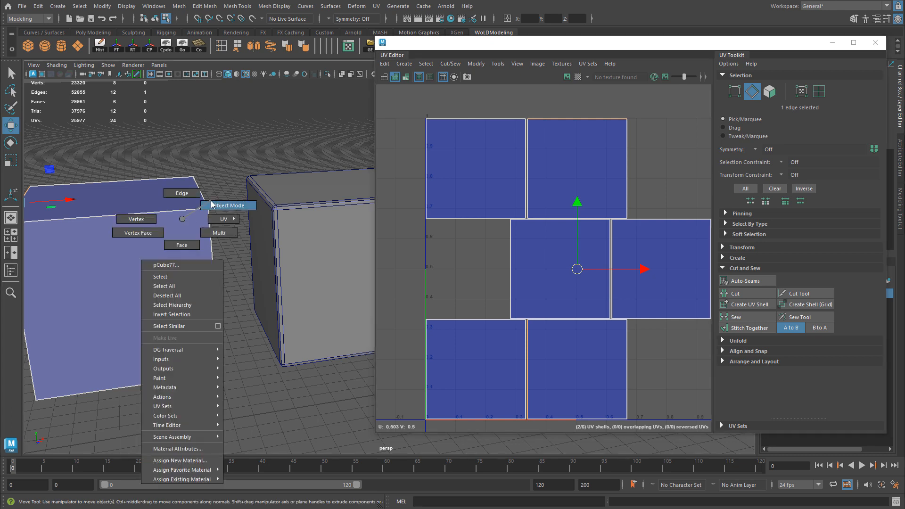
Step: Apply Create > Automatic UV projection to the left cube, then return to Edge selection
left_click(230, 206)
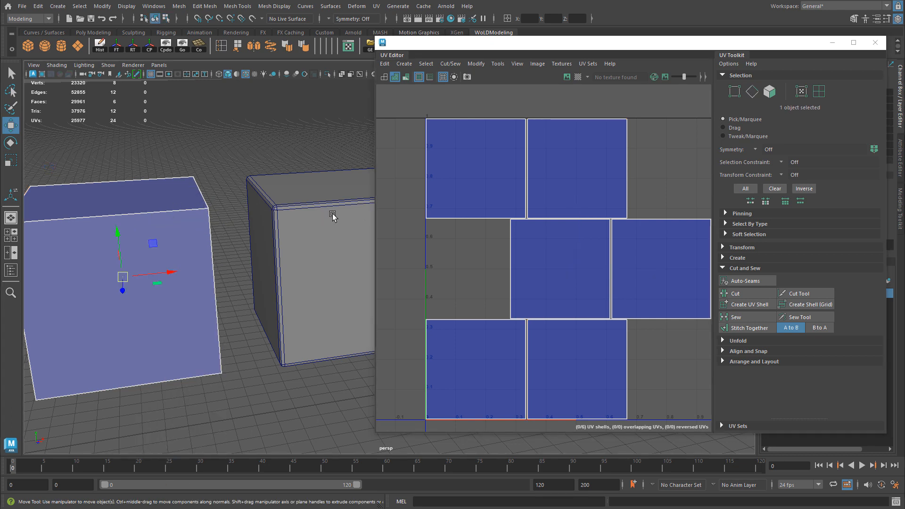
mouse_move(146, 213)
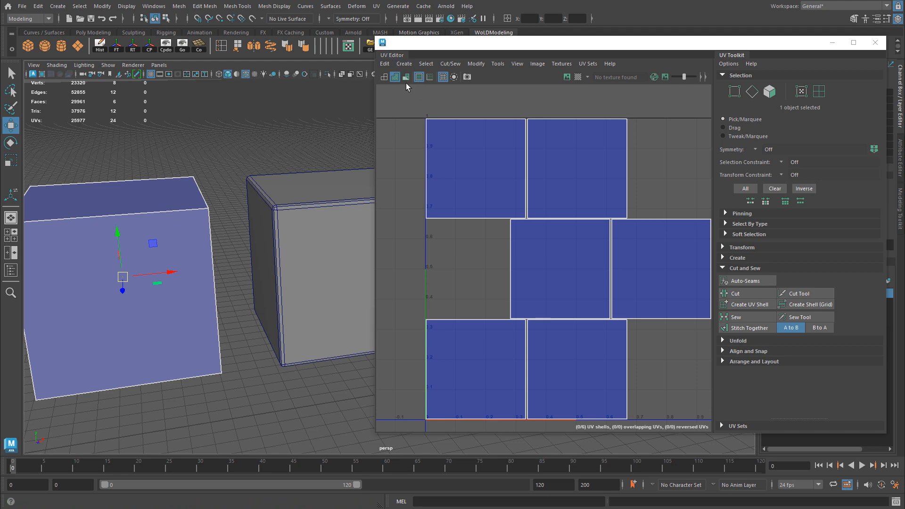
left_click(404, 64)
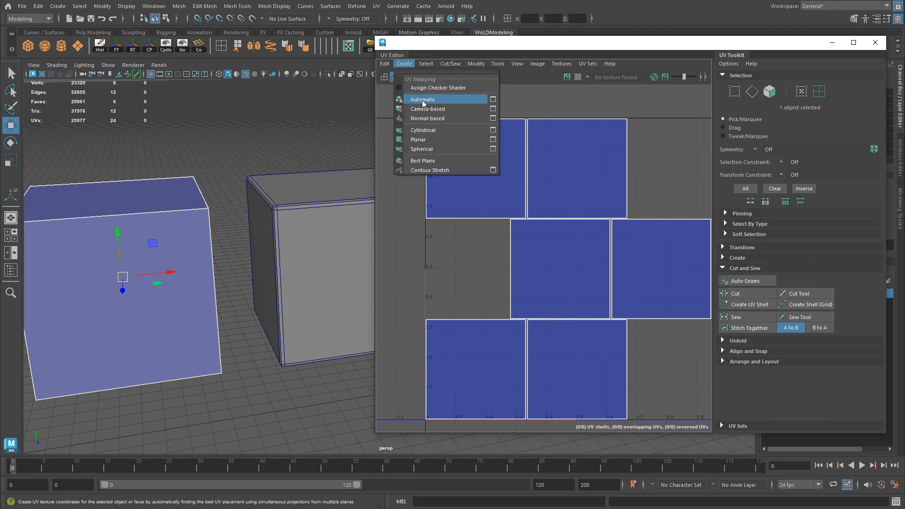
left_click(423, 98)
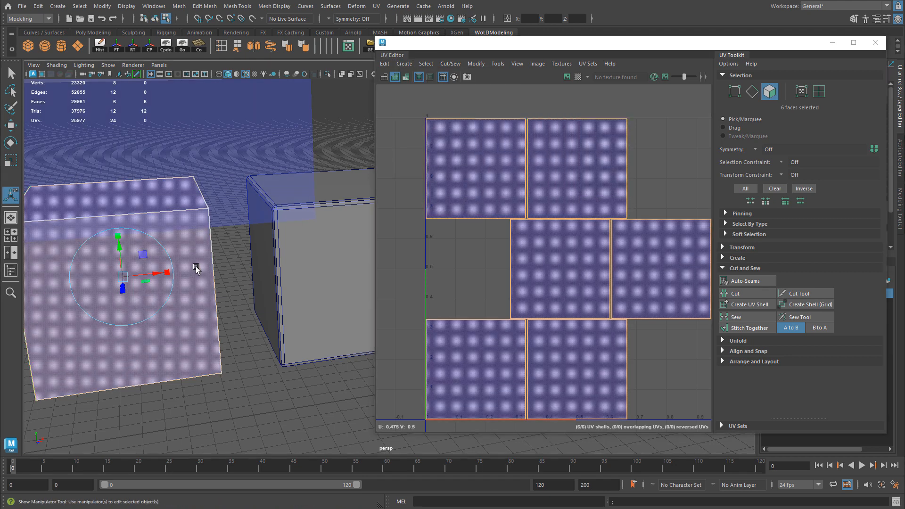
right_click(576, 189)
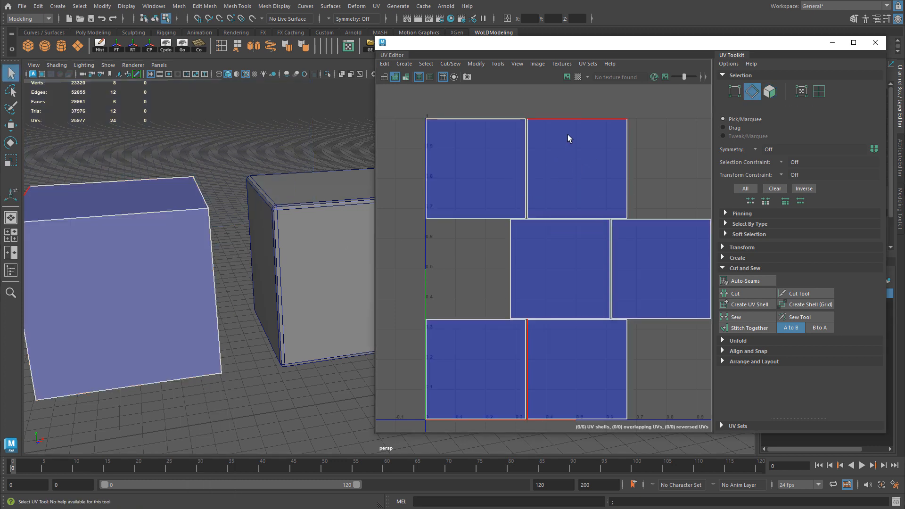
mouse_move(569, 142)
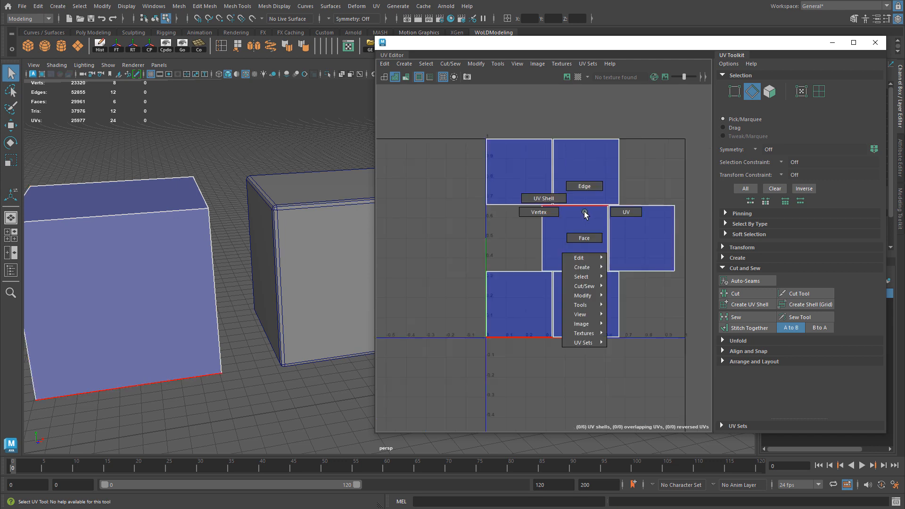
Step: Spread the cube's shells apart in UV Shell mode, then select a top border edge
left_click(543, 198)
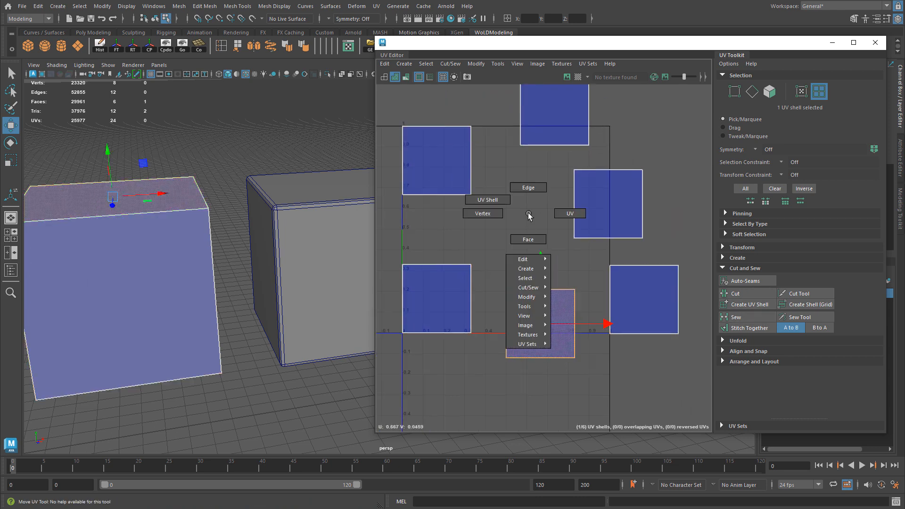
left_click(527, 187)
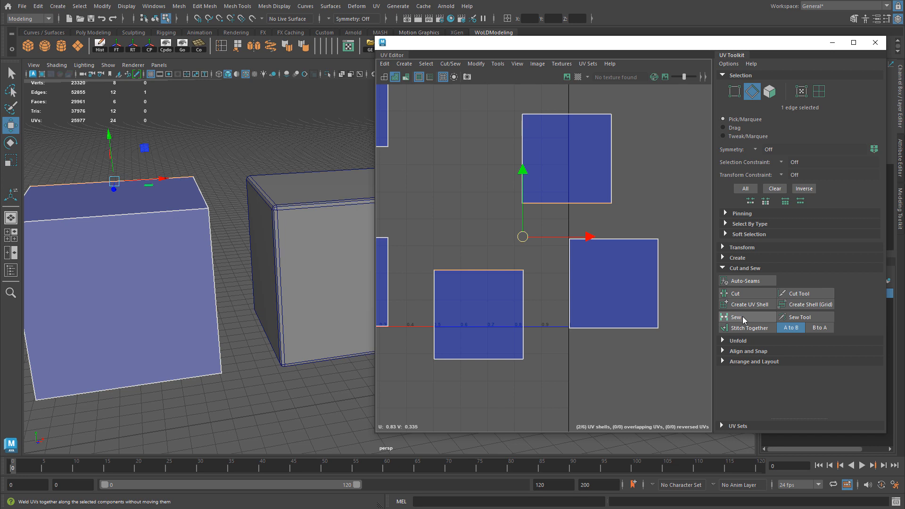
Step: Sew, then Stitch Together the two shells along the selected edge, leaving five shells
left_click(736, 317)
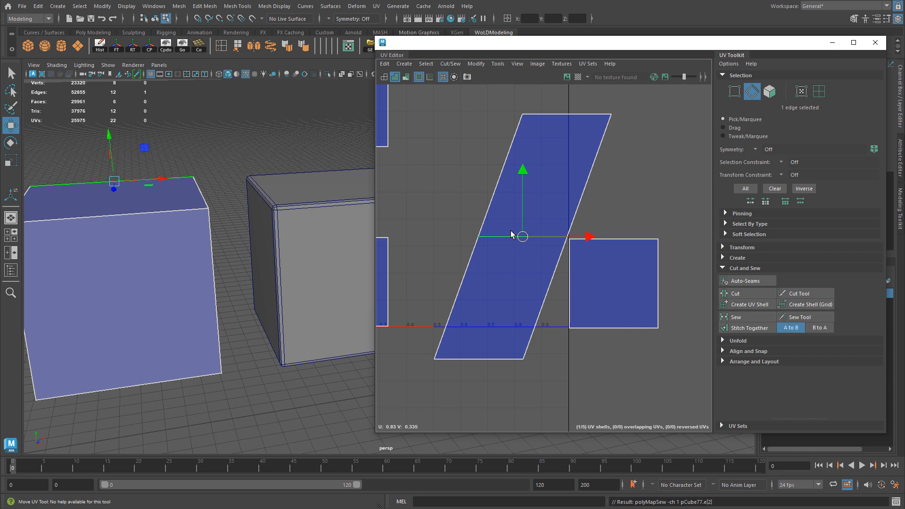
left_click(751, 327)
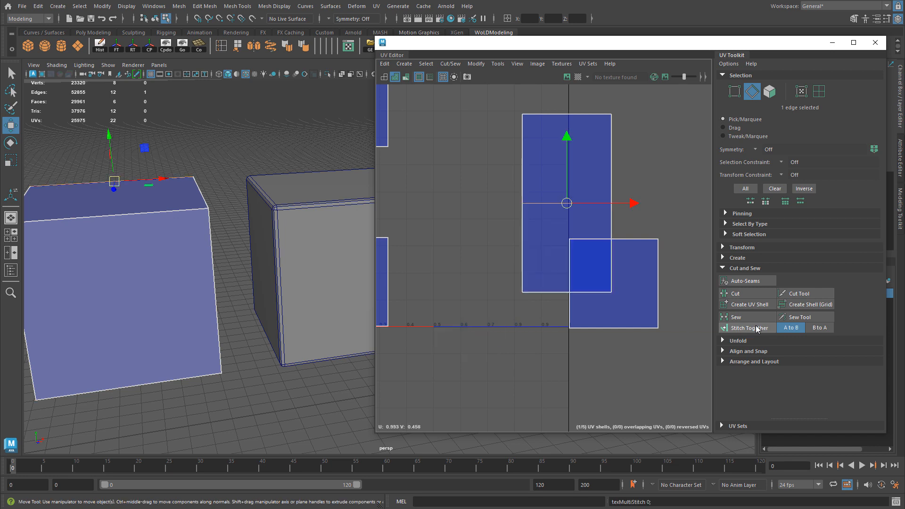
Step: Undo the stitch and switch the Stitch Together direction from A to B to B to A
left_click(748, 327)
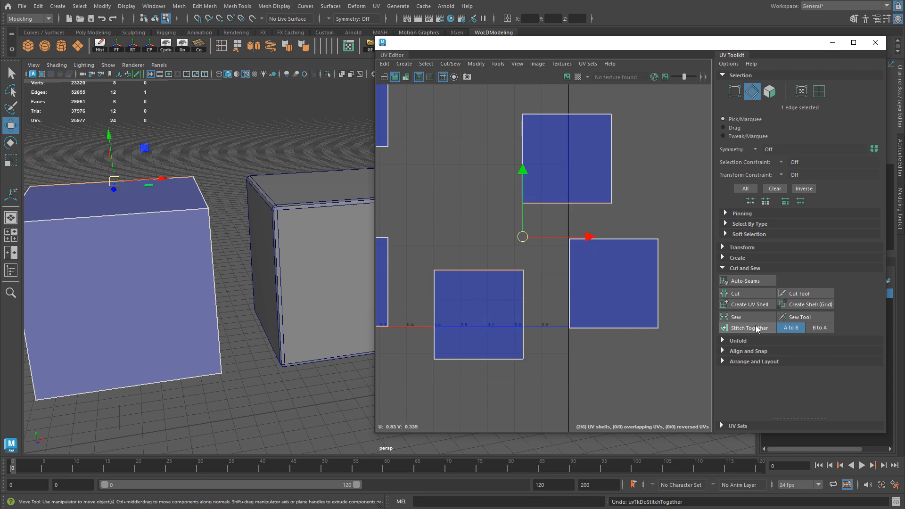
left_click(819, 327)
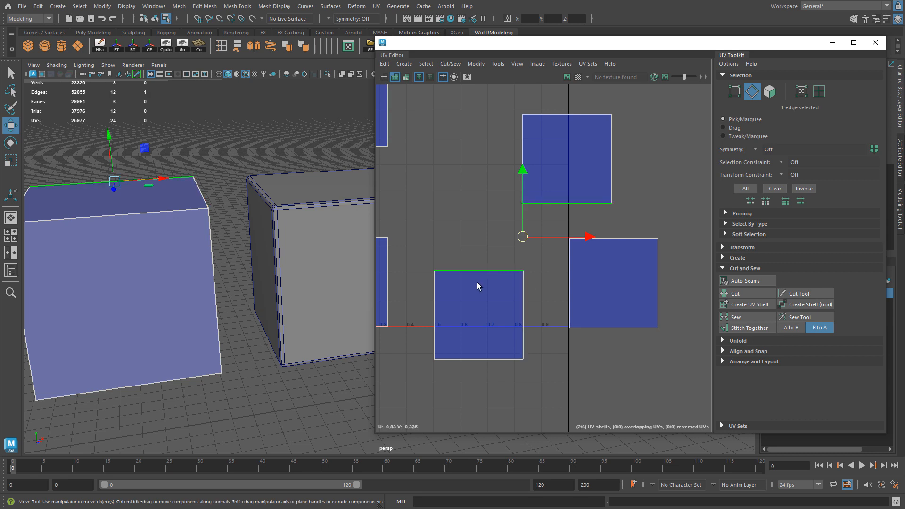
left_click(751, 328)
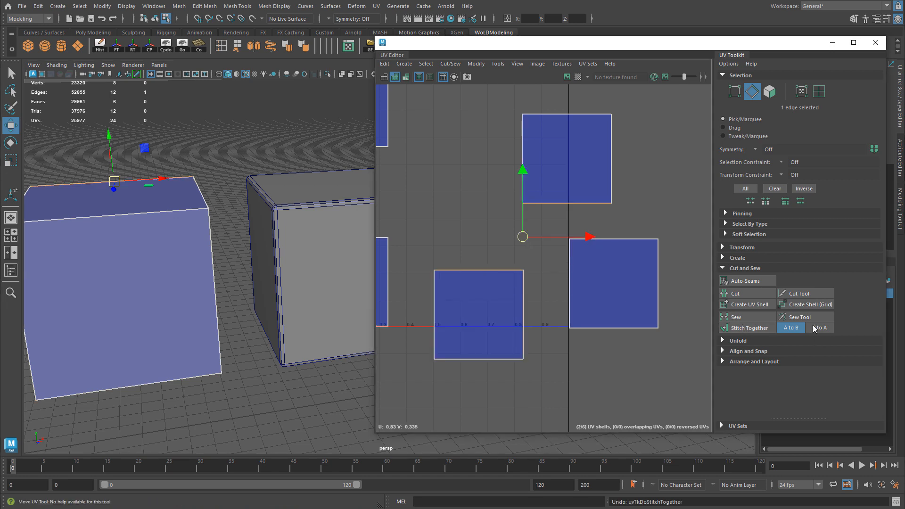
left_click(819, 328)
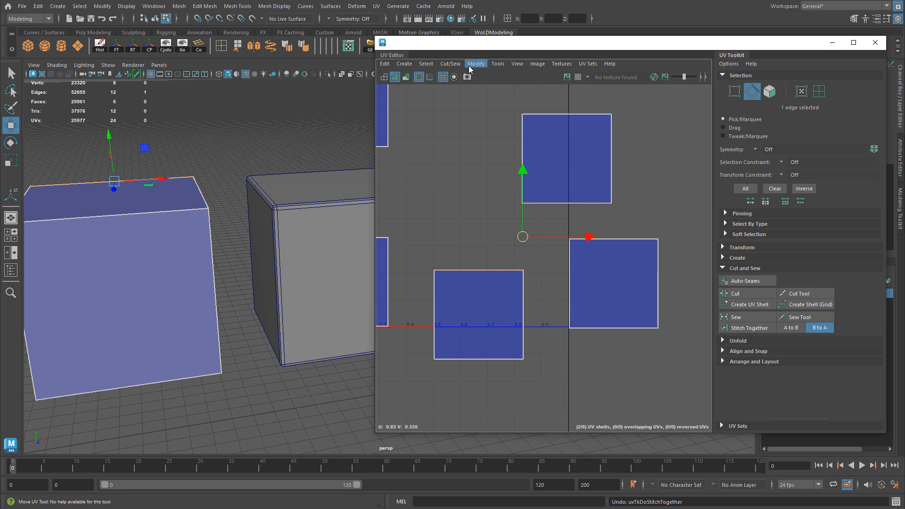
Step: Try and undo Move and Sew, scale down the upper shell, and select its border edge
left_click(450, 63)
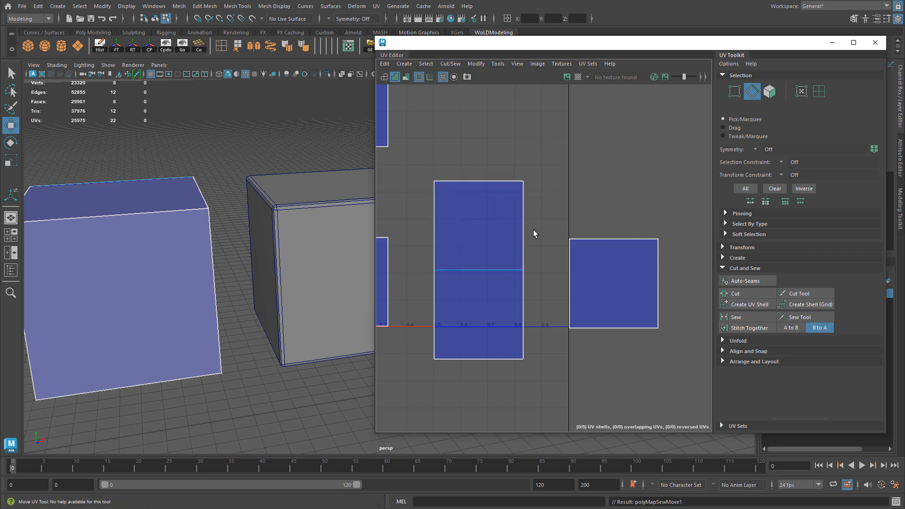
mouse_move(586, 185)
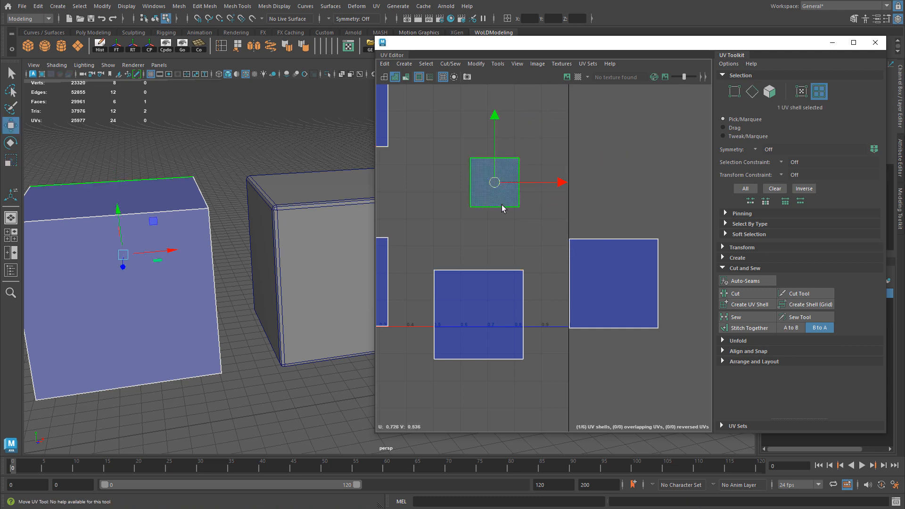
left_click(478, 314)
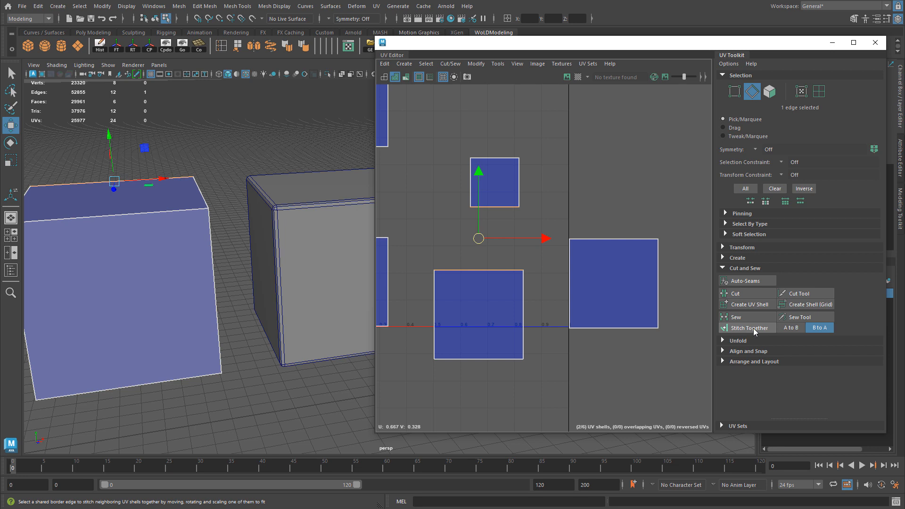
Step: Stitch the smaller shell onto the larger one with A to B, then undo the stitch
left_click(751, 328)
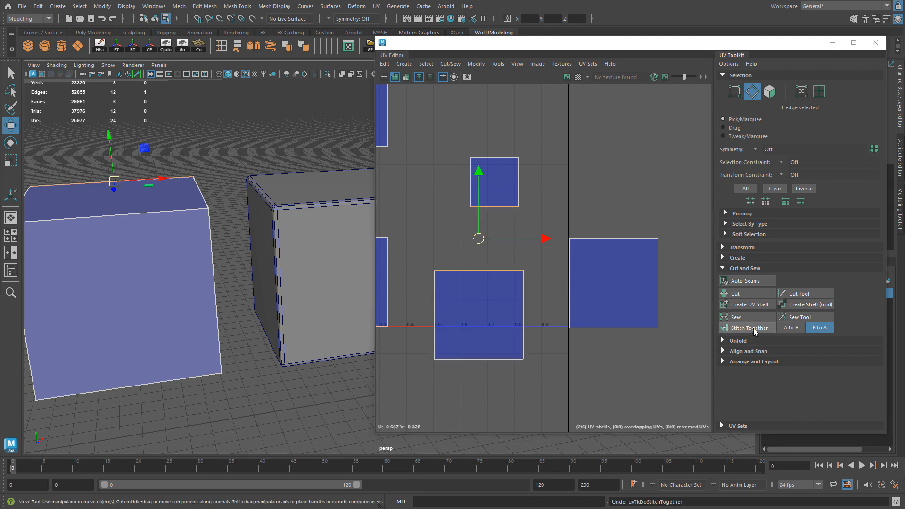
mouse_move(802, 329)
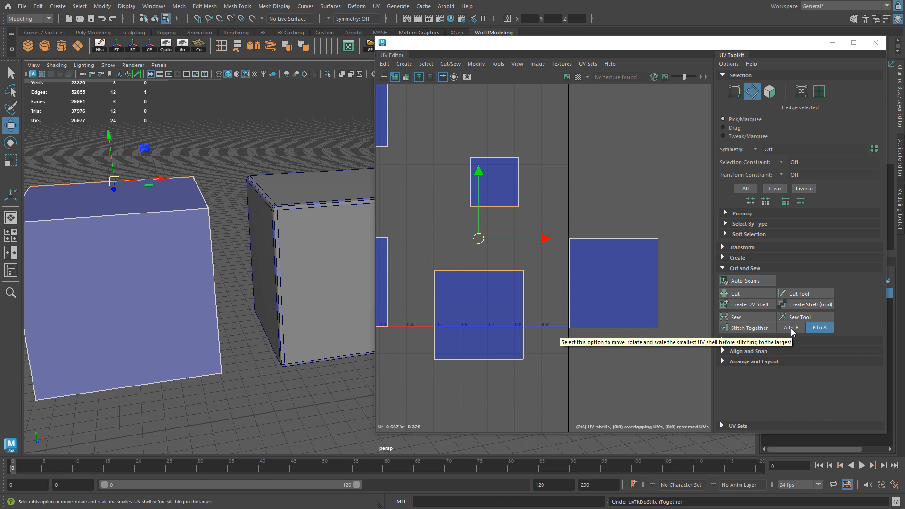
mouse_move(670, 297)
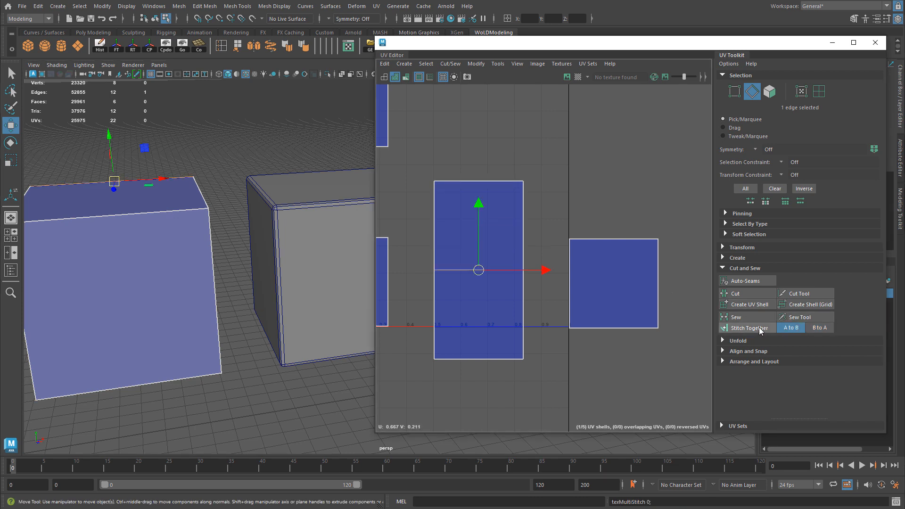
mouse_move(819, 331)
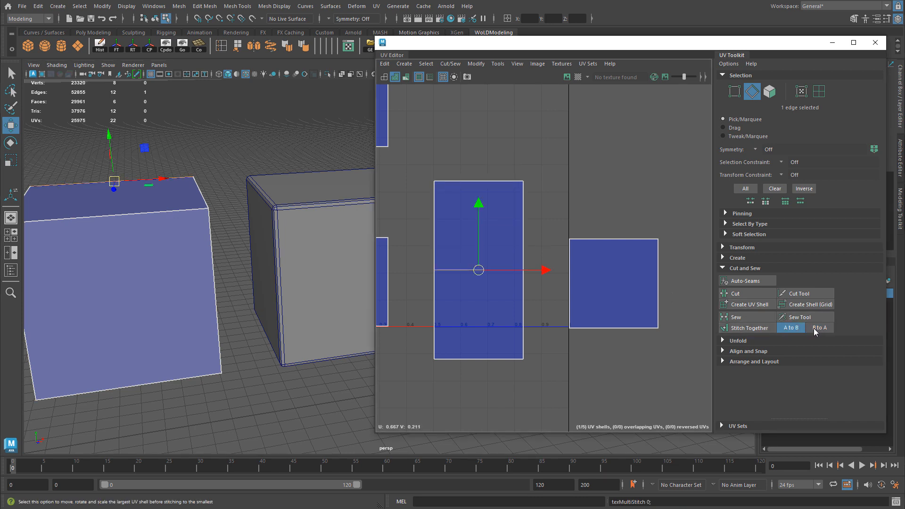
left_click(819, 327)
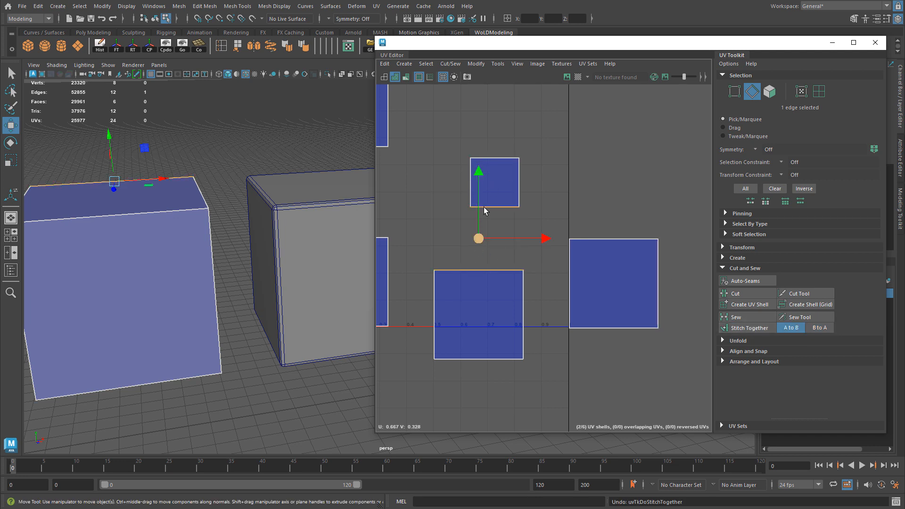
left_click(450, 63)
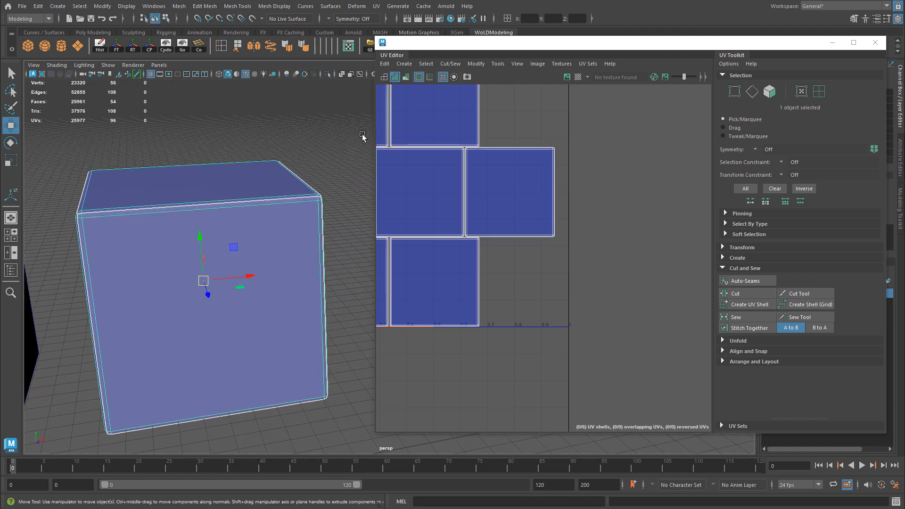
Step: Reapply Automatic UV mapping to the beveled cube and move its UV shells apart
left_click(403, 64)
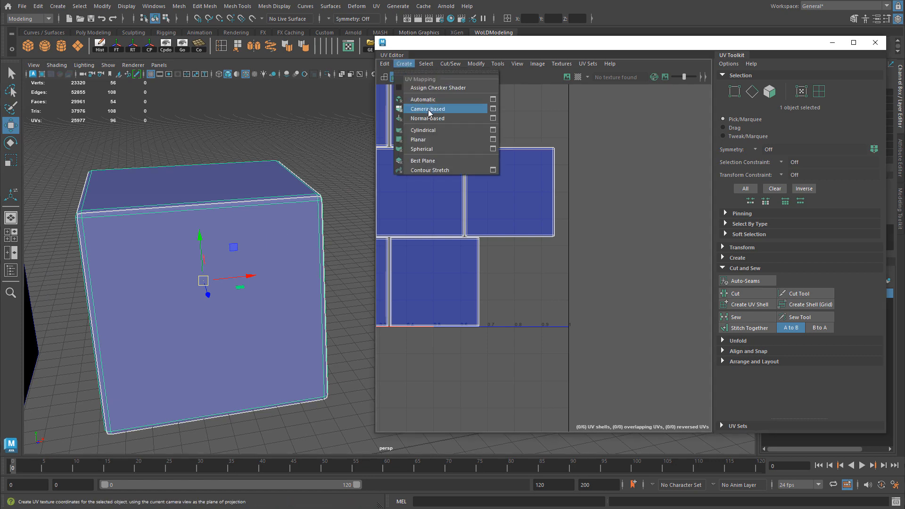
left_click(428, 109)
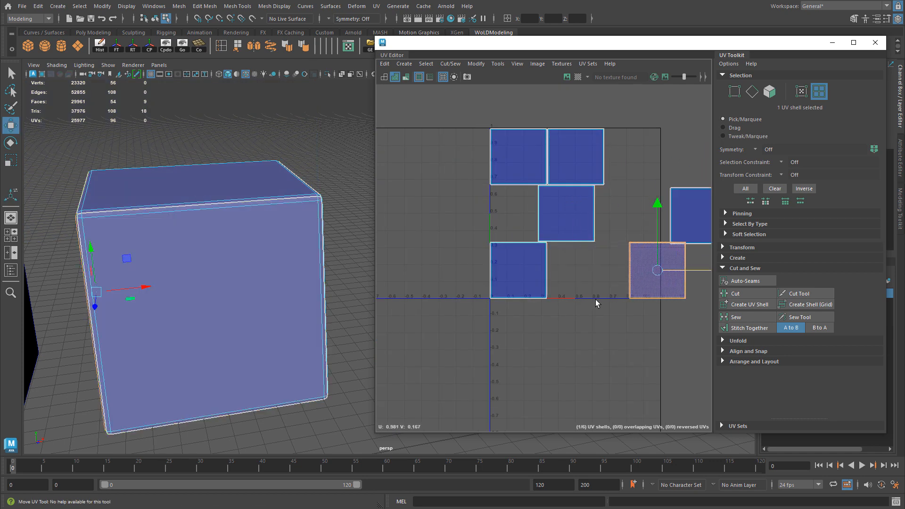
left_click(517, 155)
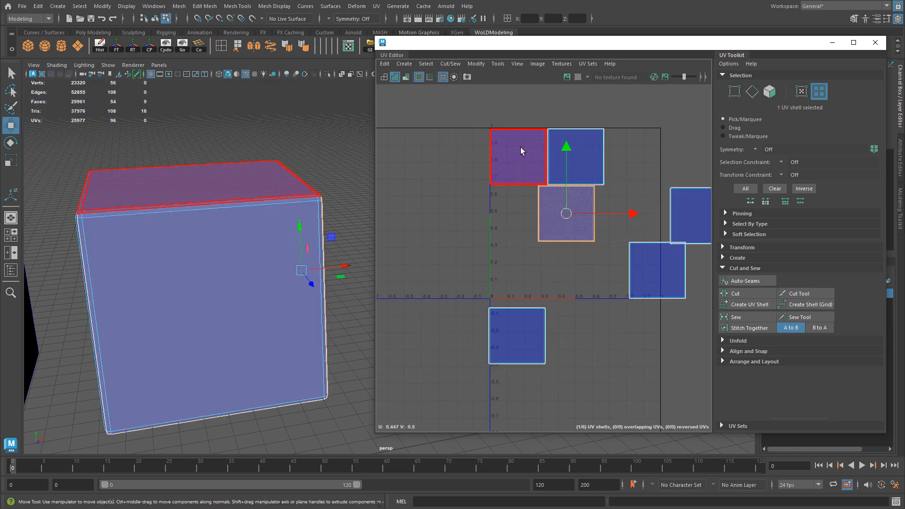
left_click(657, 271)
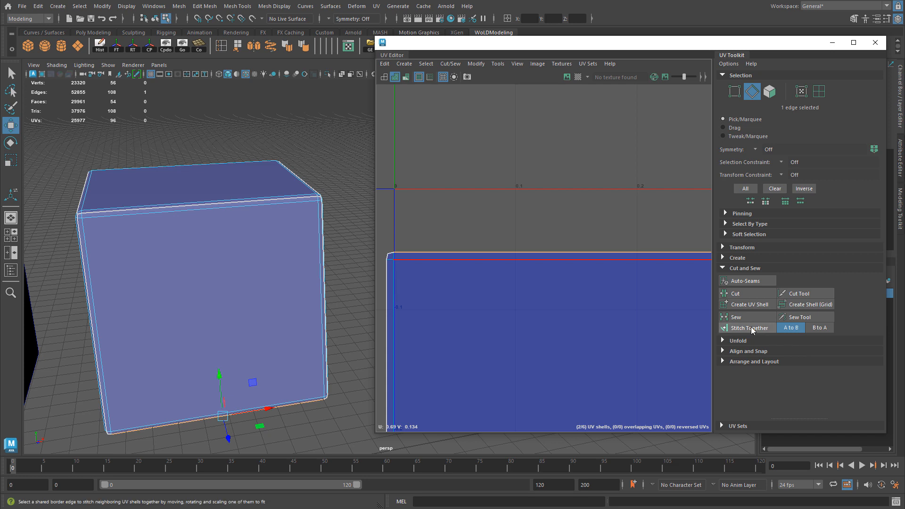
Step: Stitch Together the two shells along the shared edge, undo, then stitch again
left_click(747, 328)
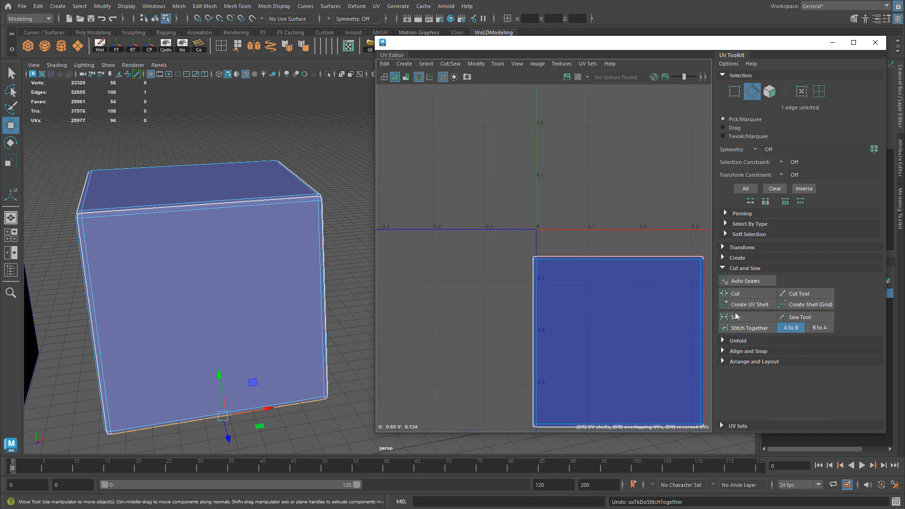
left_click(735, 316)
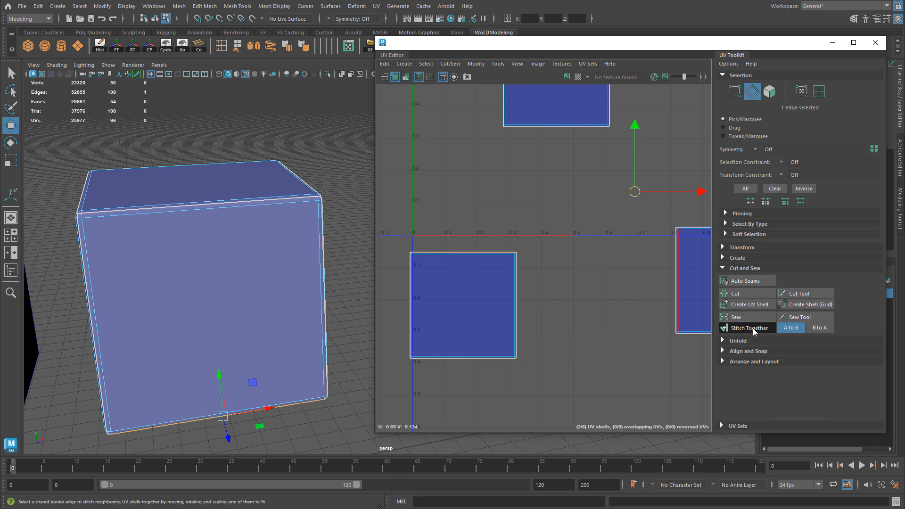
left_click(749, 328)
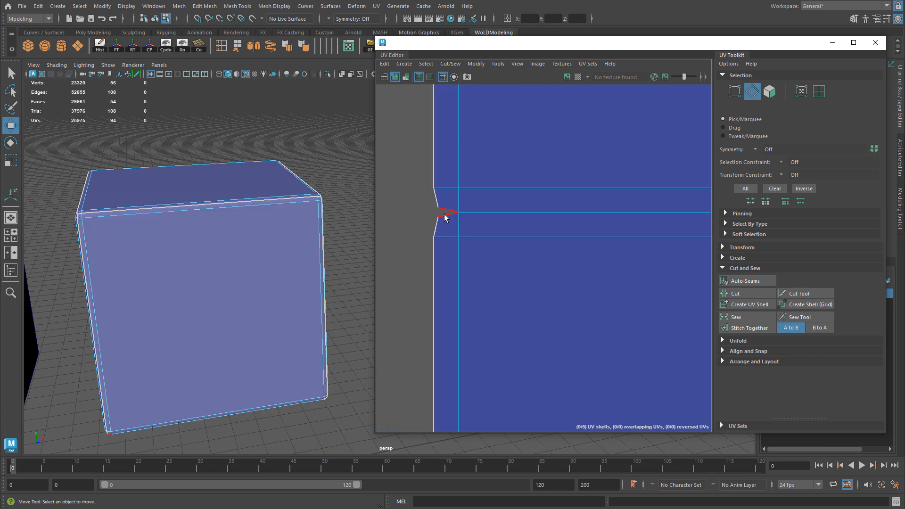
Step: Select the notch edge and Sew its UVs in place, leaving five shells
left_click(445, 219)
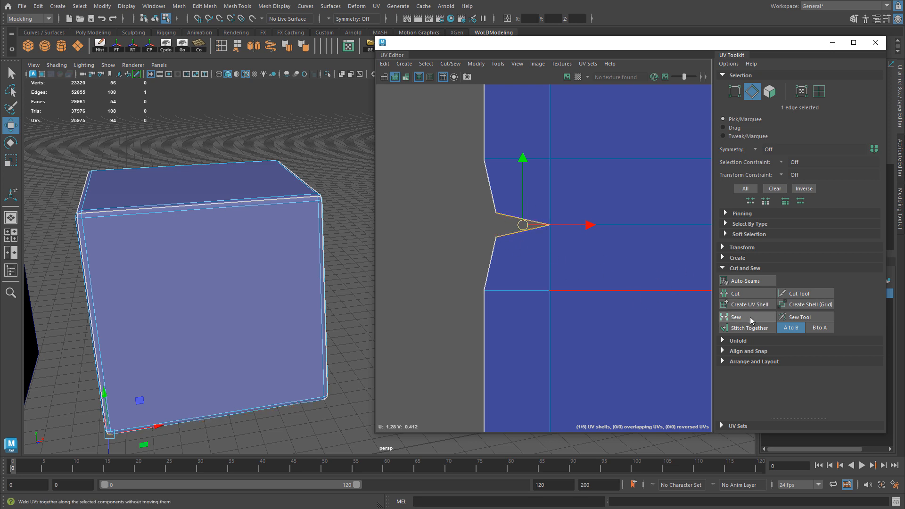
left_click(736, 316)
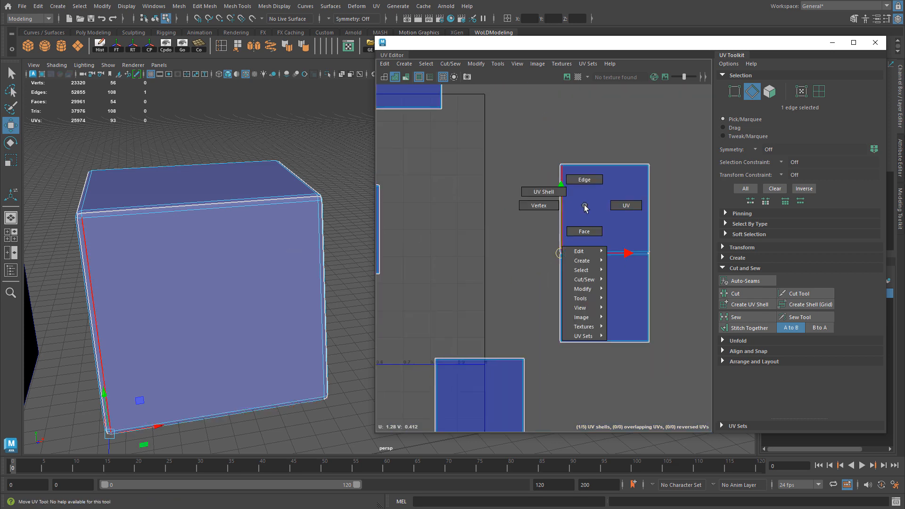
left_click(543, 191)
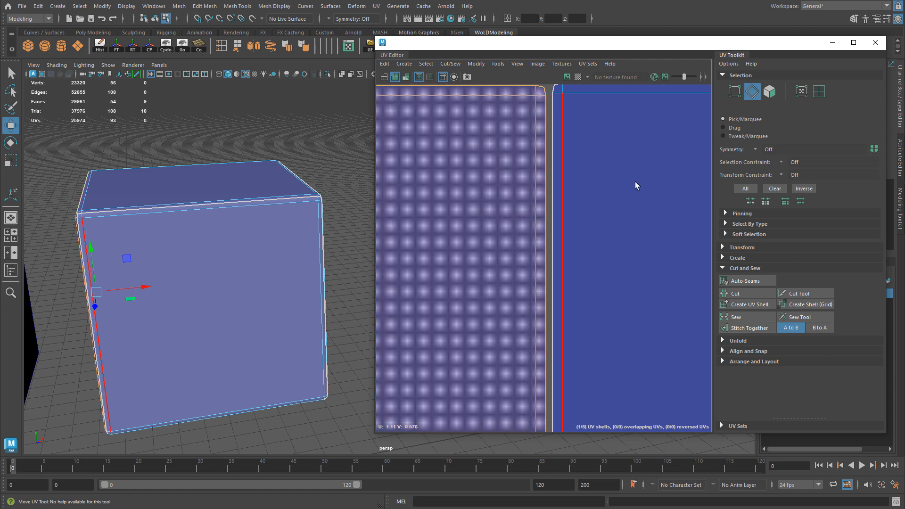
Step: Try Sew and Move and Sew Edges on the side shell's edge, reverting to five shells
right_click(547, 173)
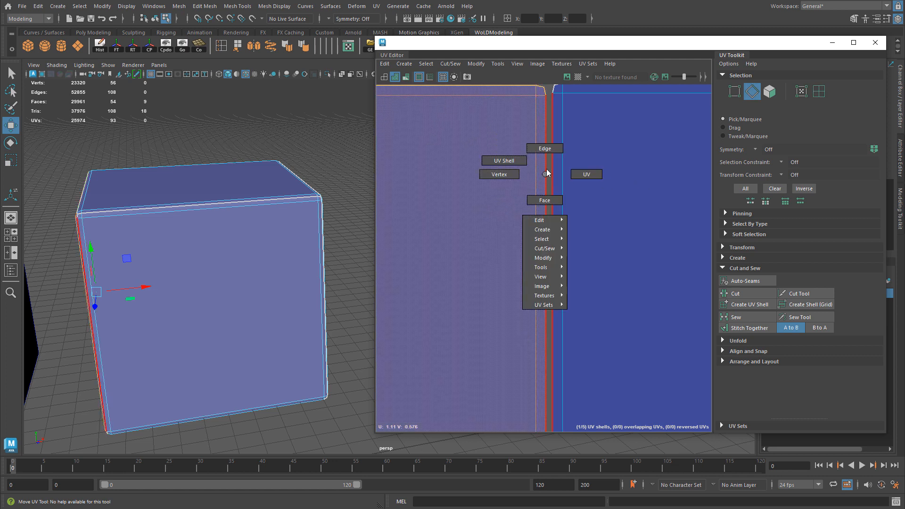
mouse_move(543, 149)
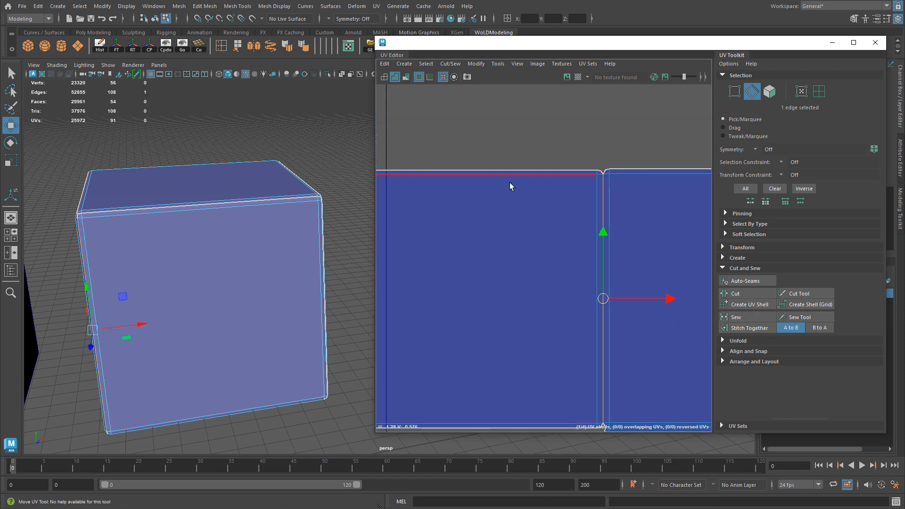
mouse_move(507, 183)
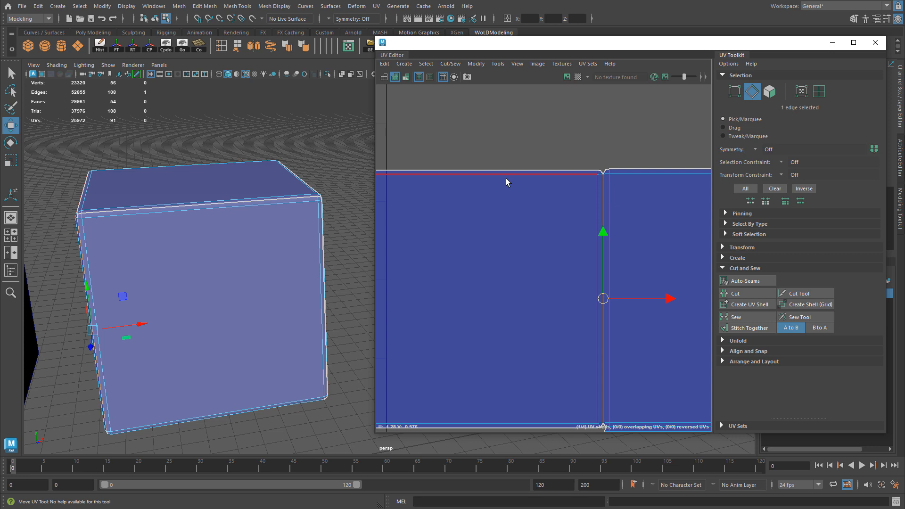
left_click(735, 317)
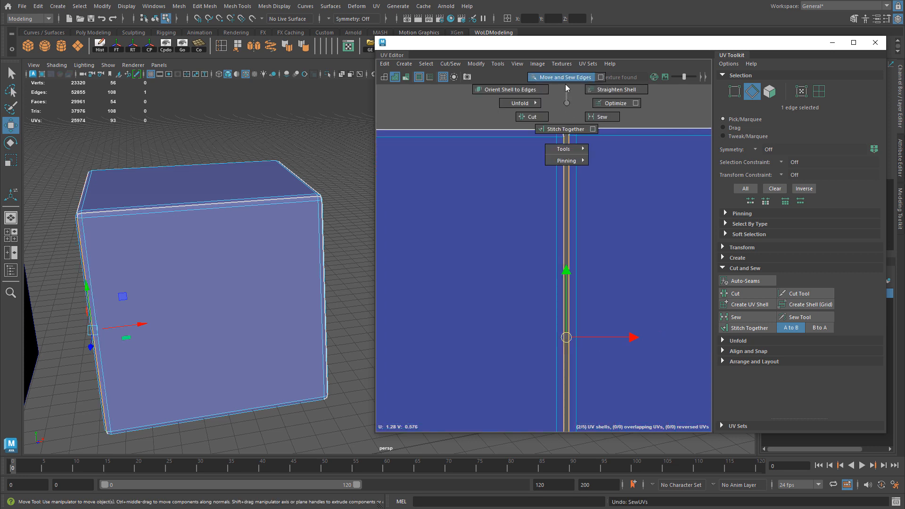
left_click(566, 129)
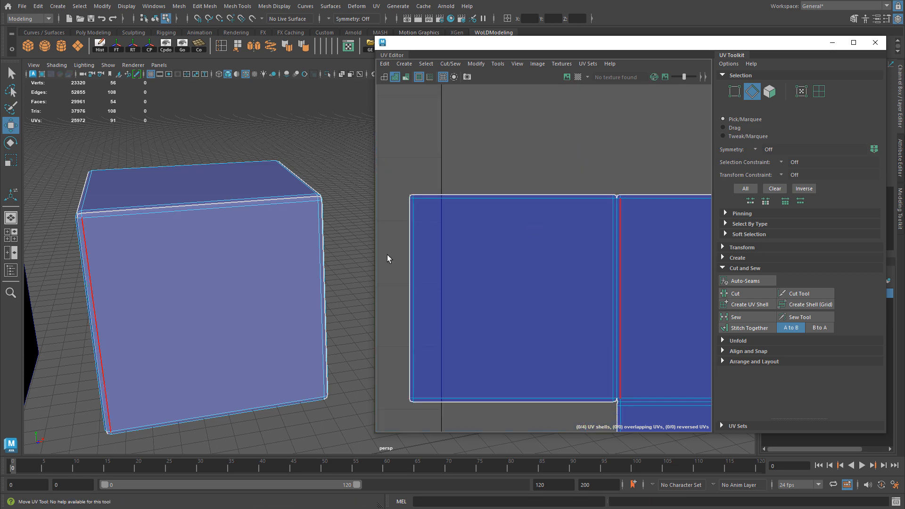
left_click(736, 317)
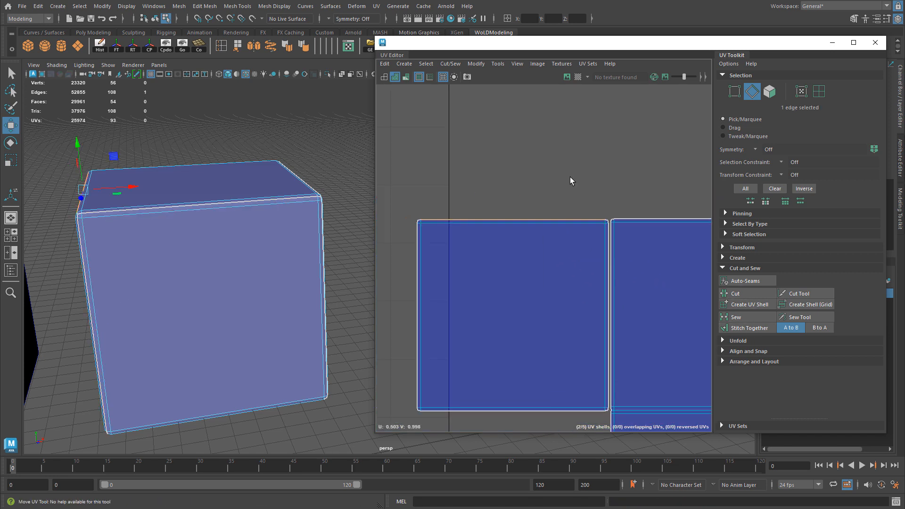
Step: In Edge mode, select the small shell's top border edge
left_click(736, 317)
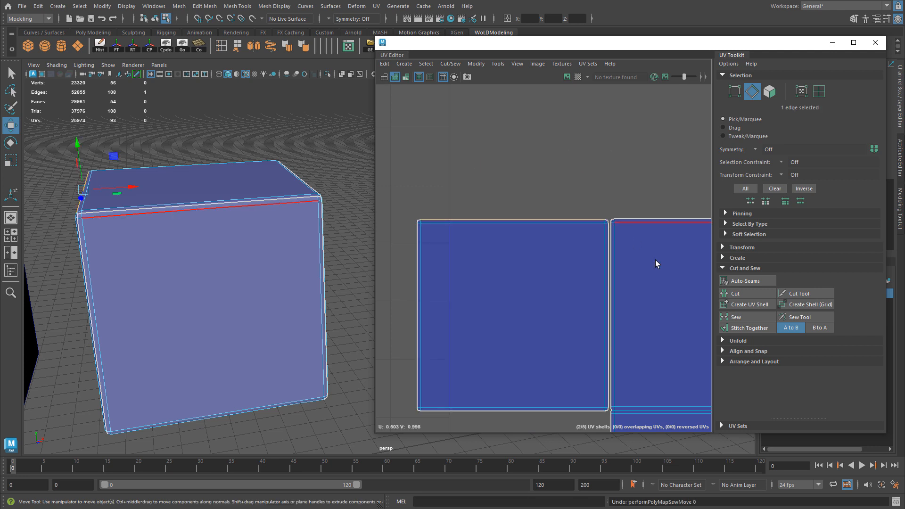
left_click(749, 327)
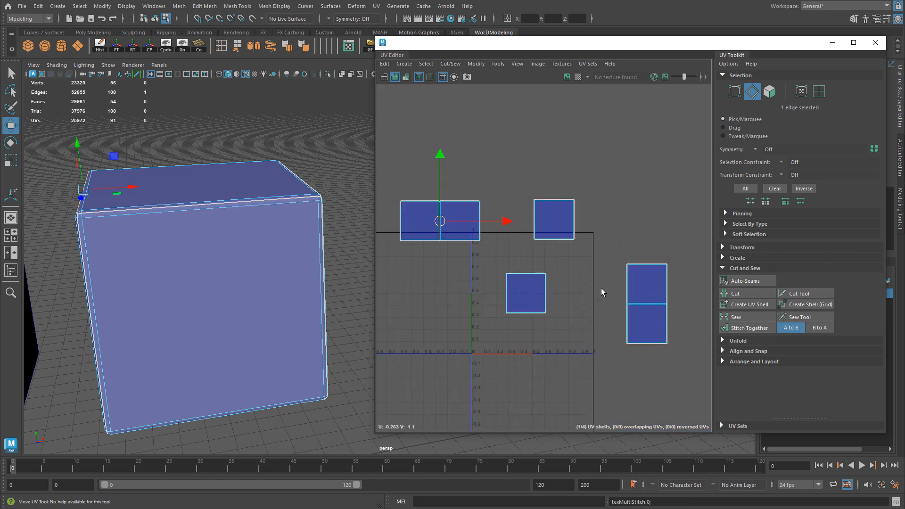
right_click(574, 257)
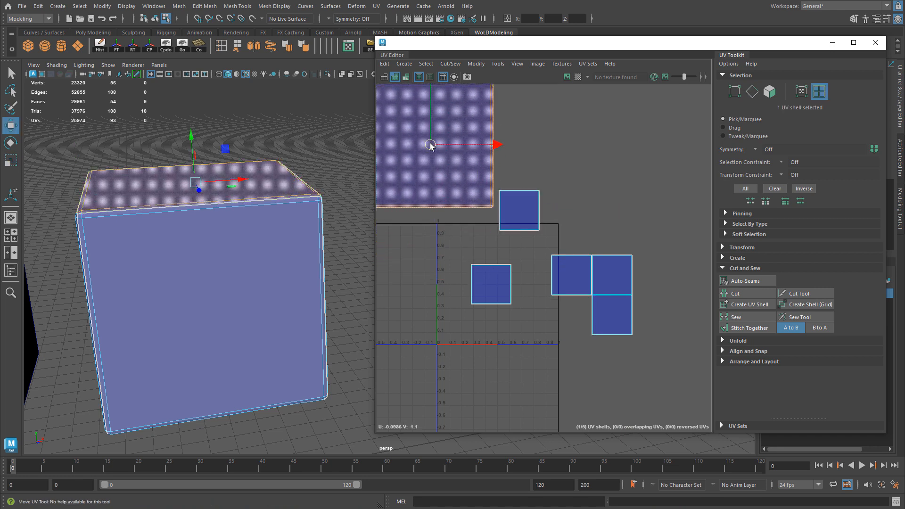
left_click(519, 237)
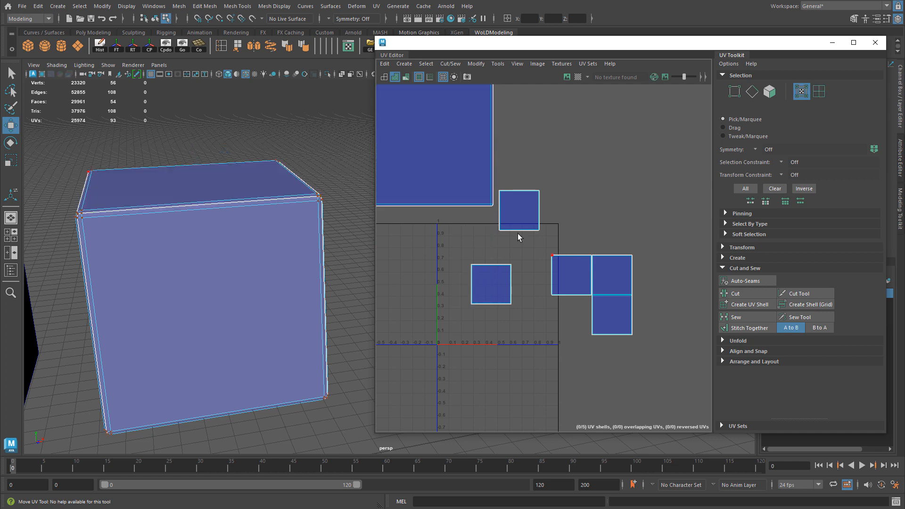
left_click(517, 191)
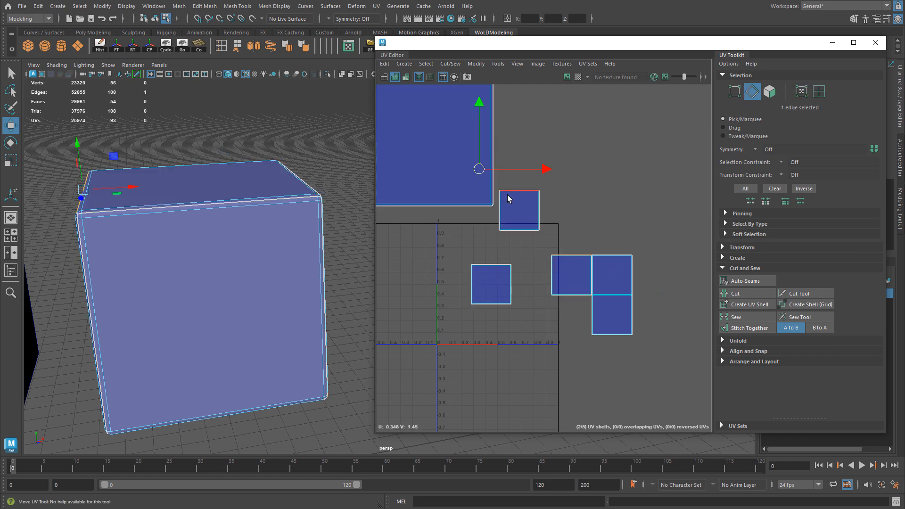
Step: Stitch Together with direction B to A, moving the larger shell onto the smaller
left_click(750, 327)
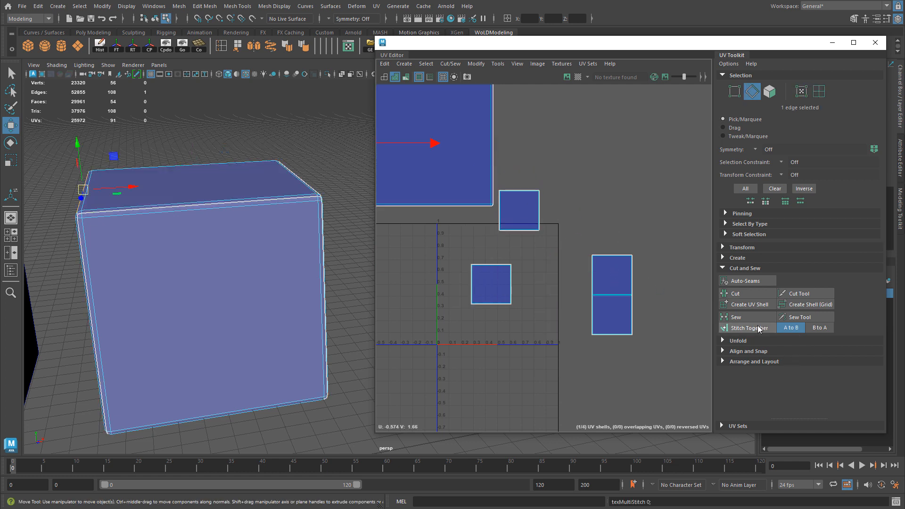
left_click(820, 327)
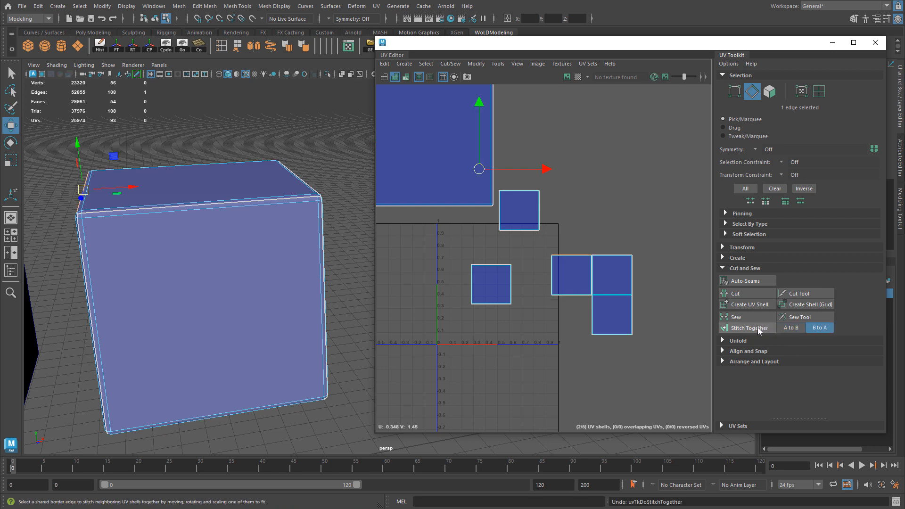
left_click(749, 327)
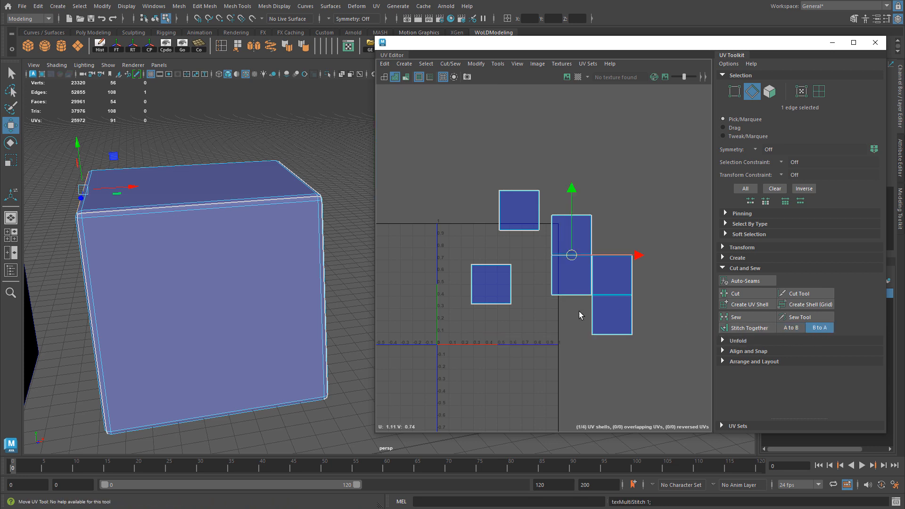